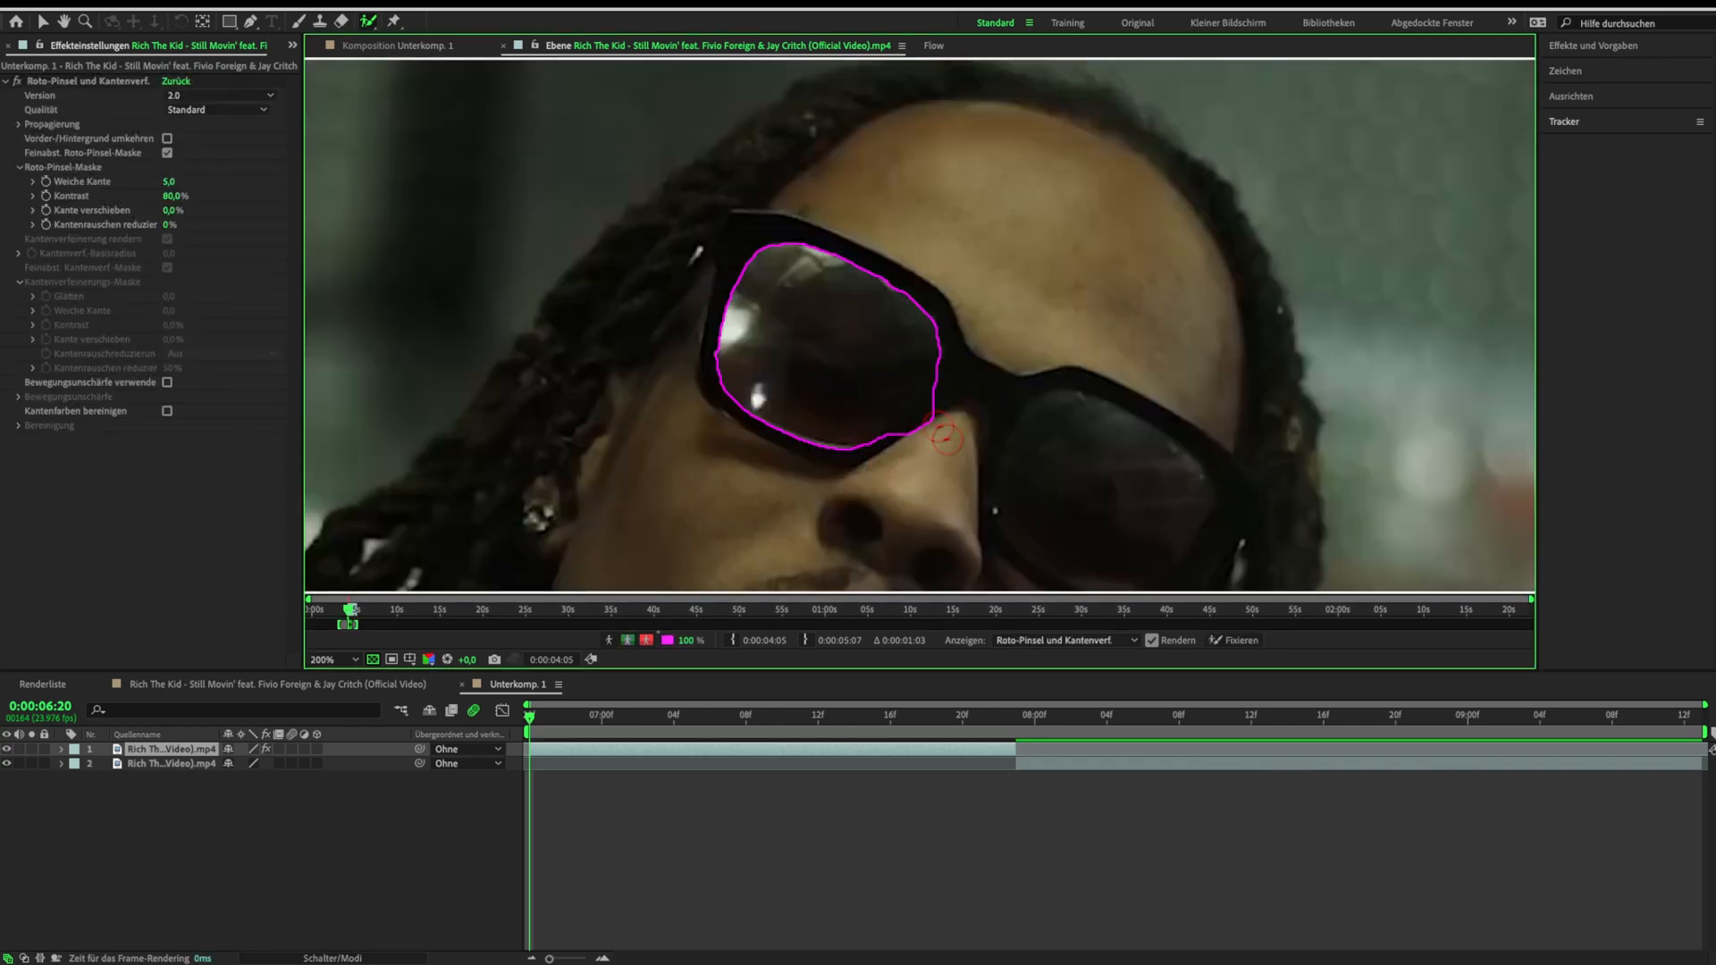
Refine the Roto Brush matte on the lens and freeze its propagation across the clip
{"action": "left_click", "coordinate": [978, 715]}
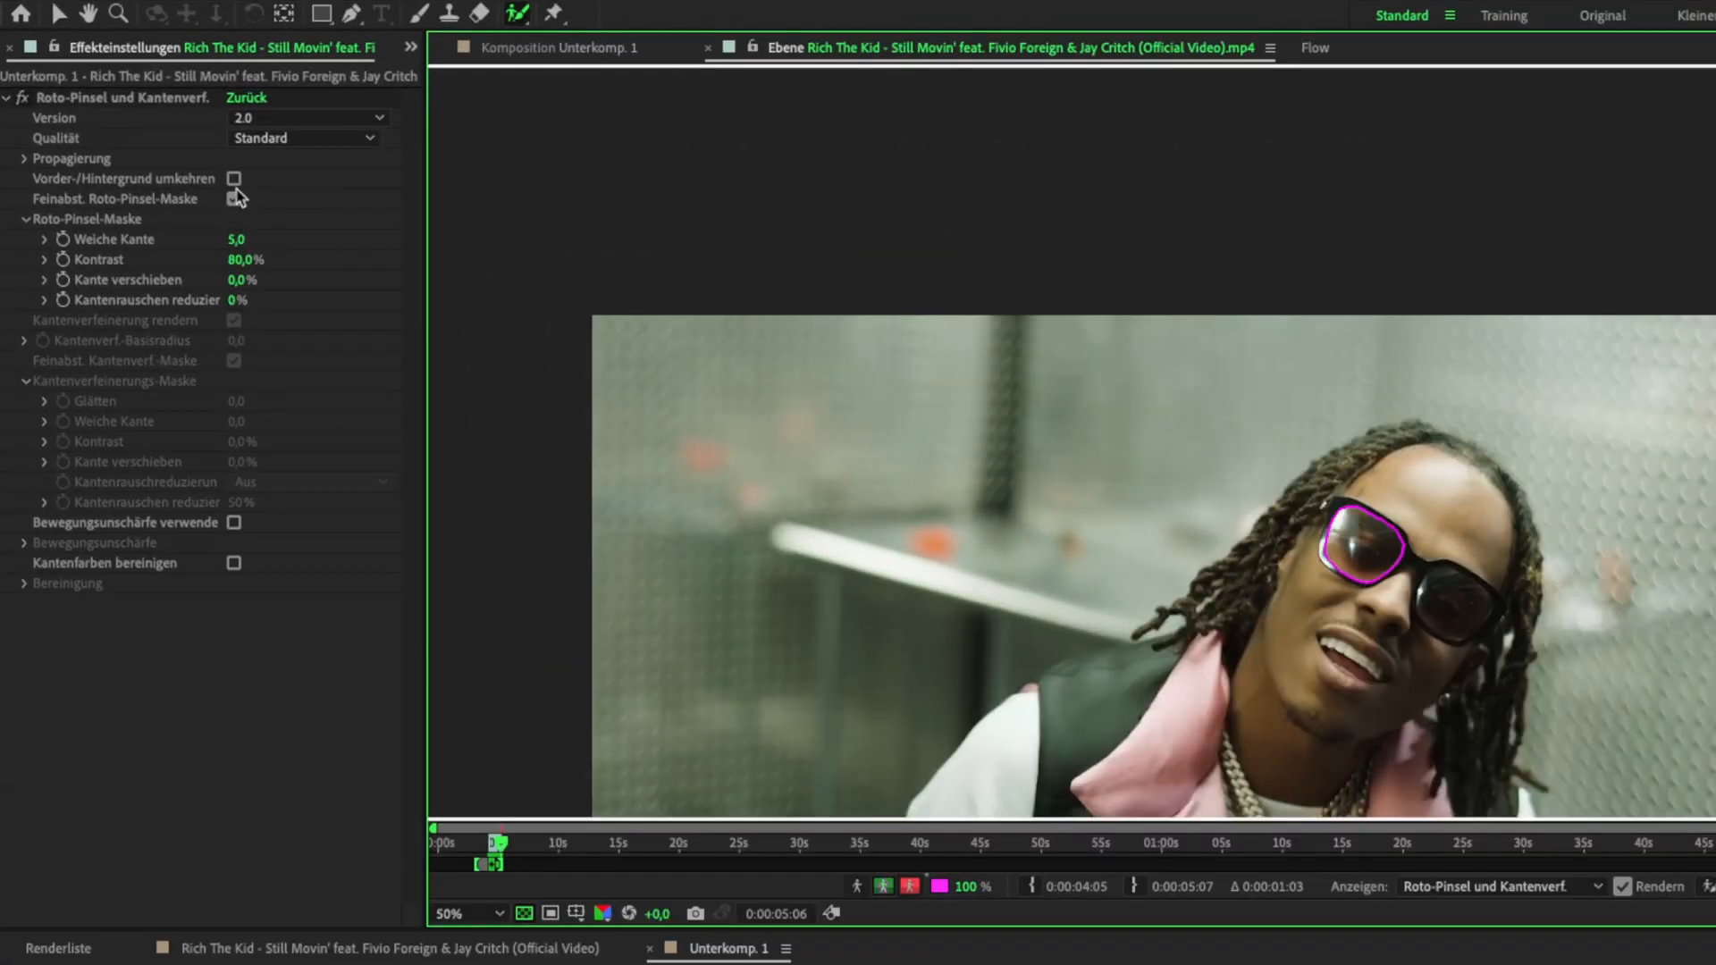
{"action": "left_click", "coordinate": [233, 179]}
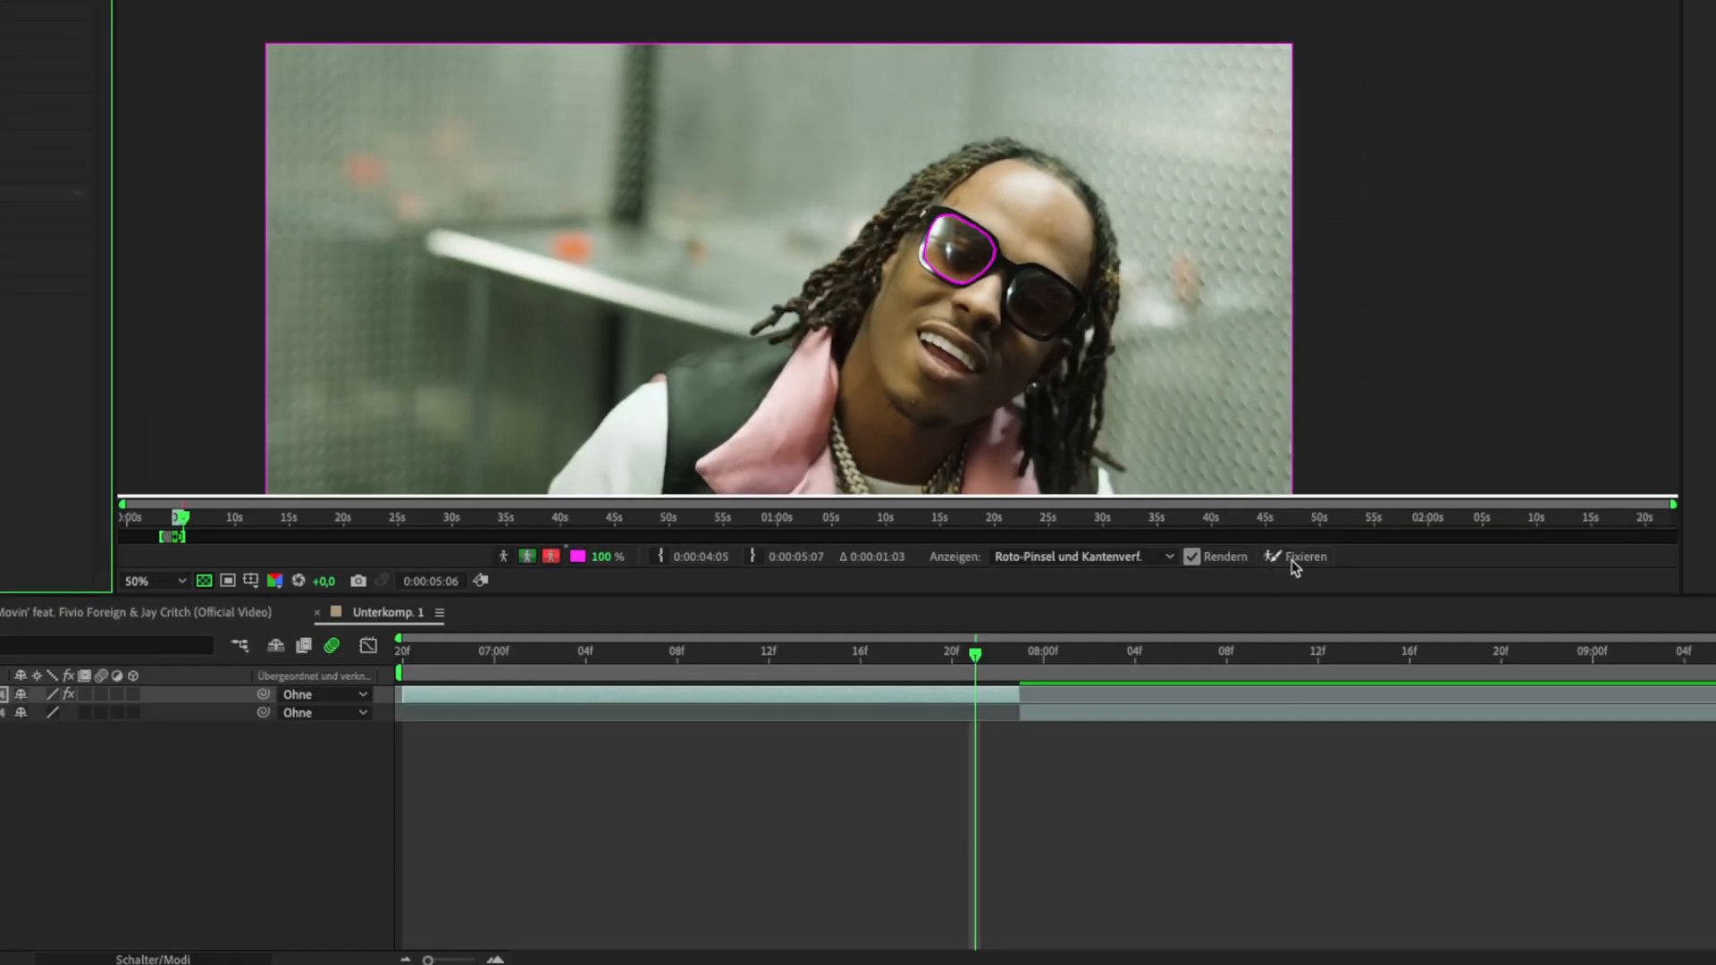
{"action": "left_click", "coordinate": [1298, 556]}
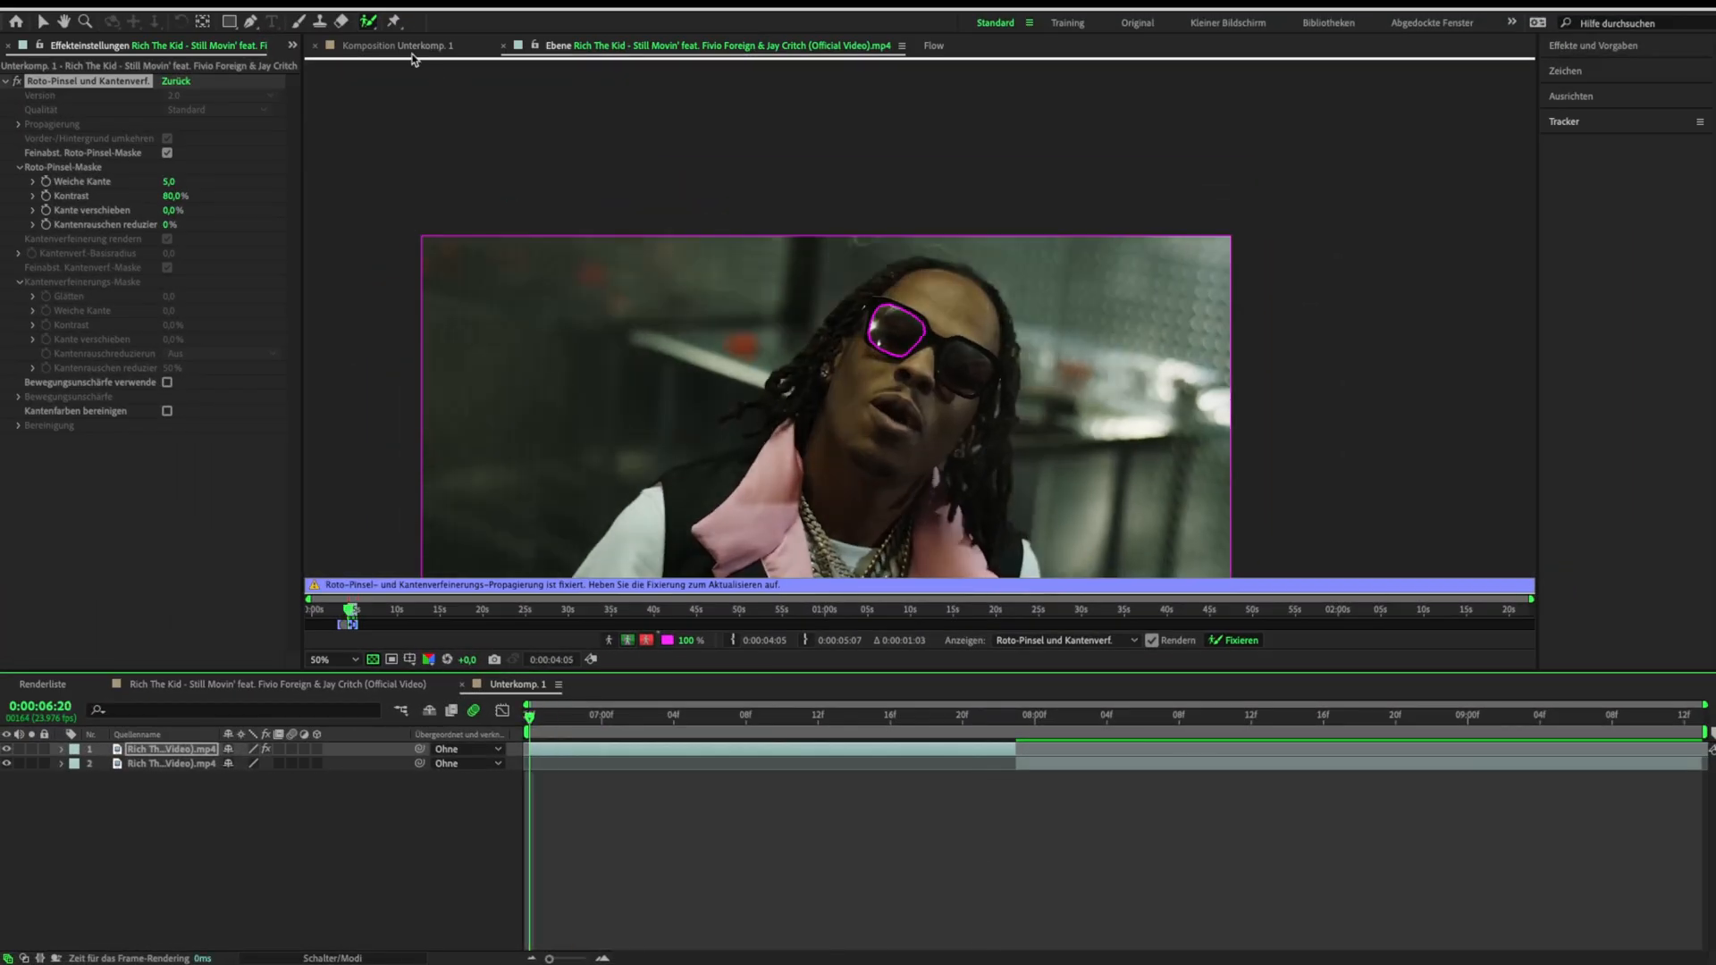
Return to the composition showing the lens cutout revealing the second clip underneath
{"action": "left_click", "coordinate": [397, 44]}
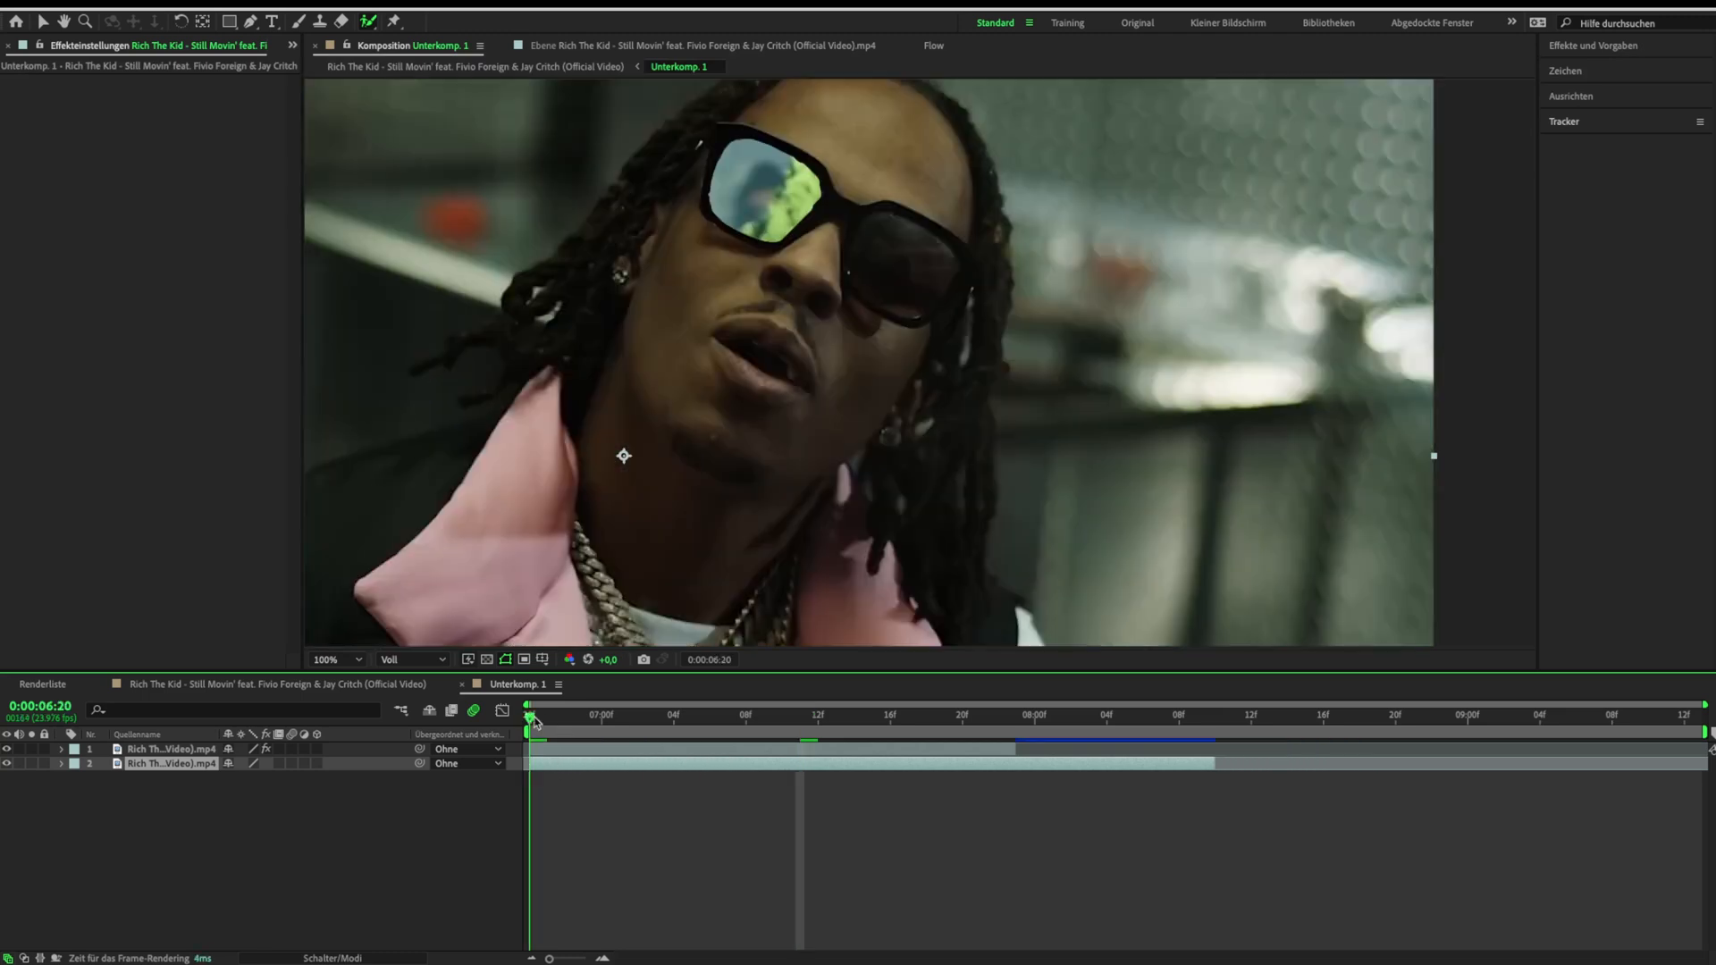
{"action": "left_click", "coordinate": [601, 715]}
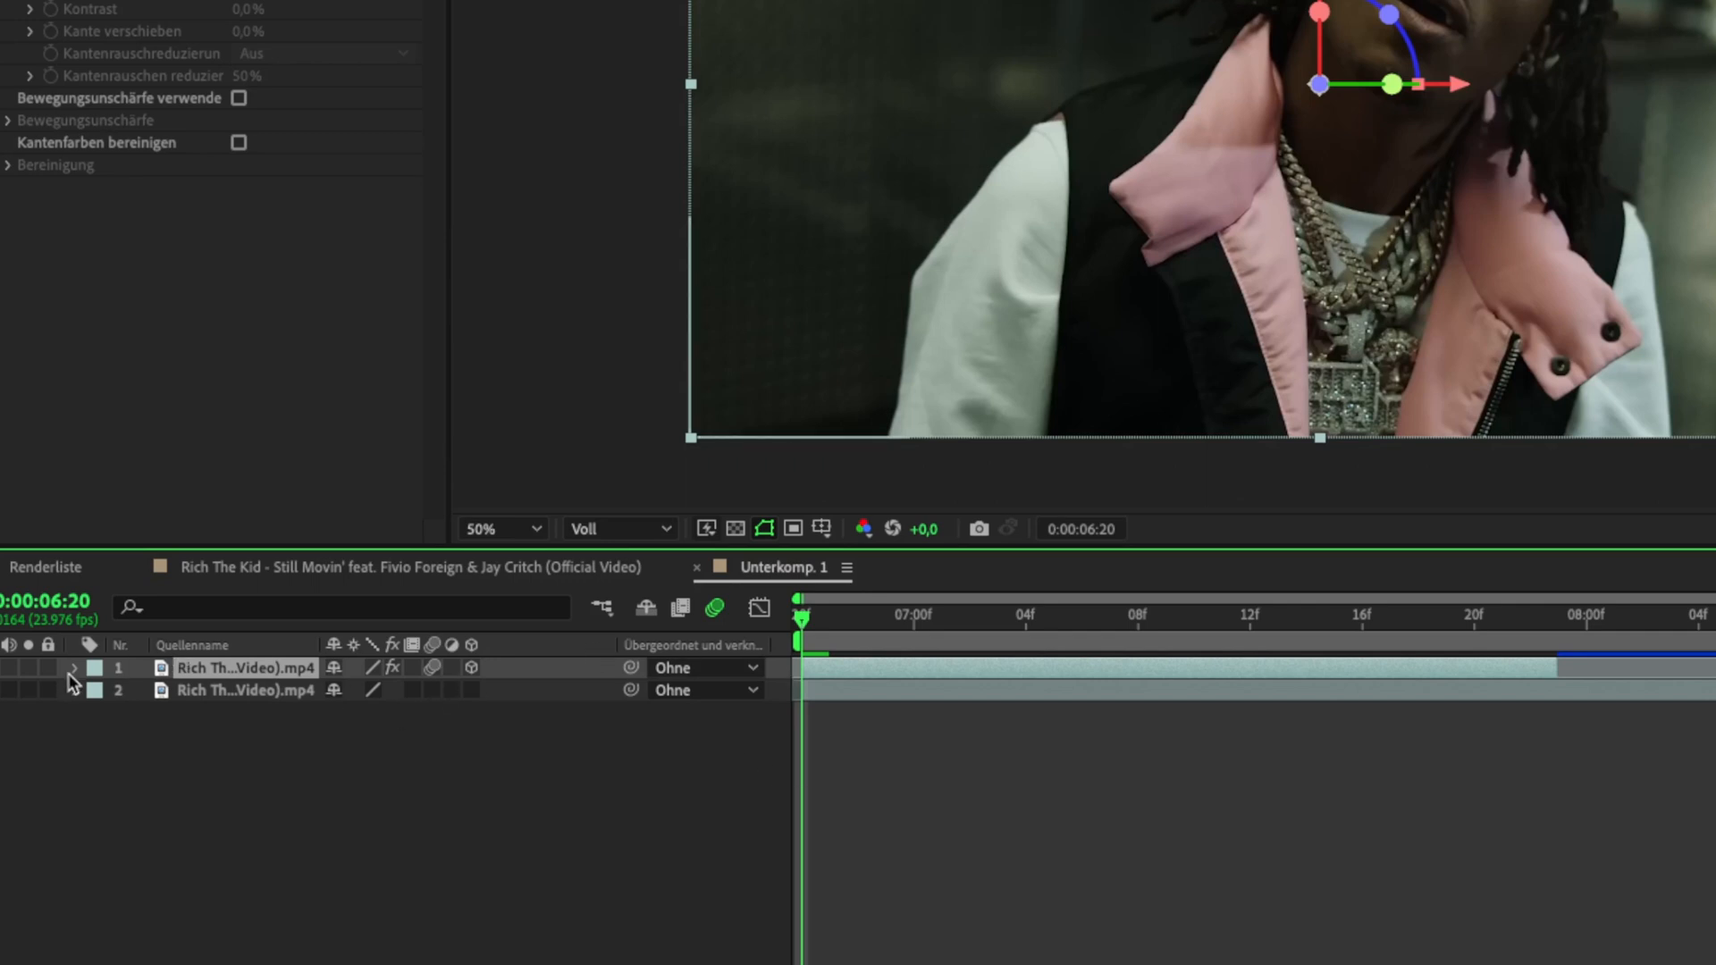
Expand the top 3D layer's Transform properties to set its starting Position keyframe
{"action": "left_click", "coordinate": [71, 669]}
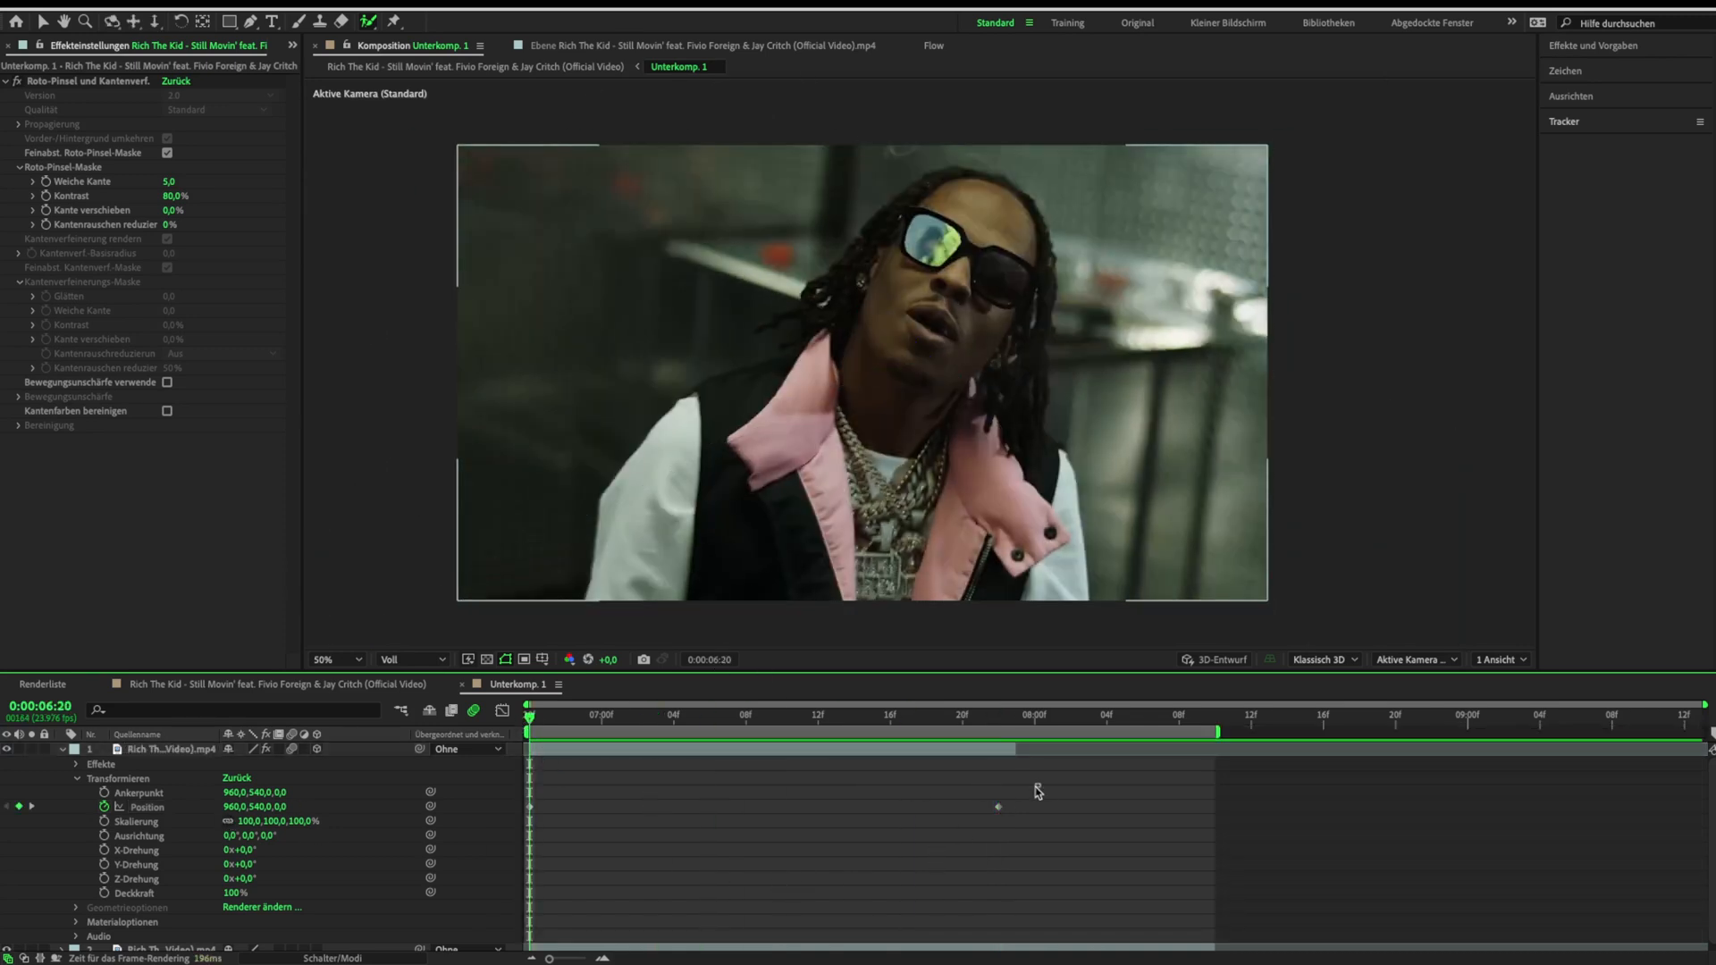
Duplicate the lens-cutout layer so another copy carries position keyframes
{"action": "left_click", "coordinate": [170, 749]}
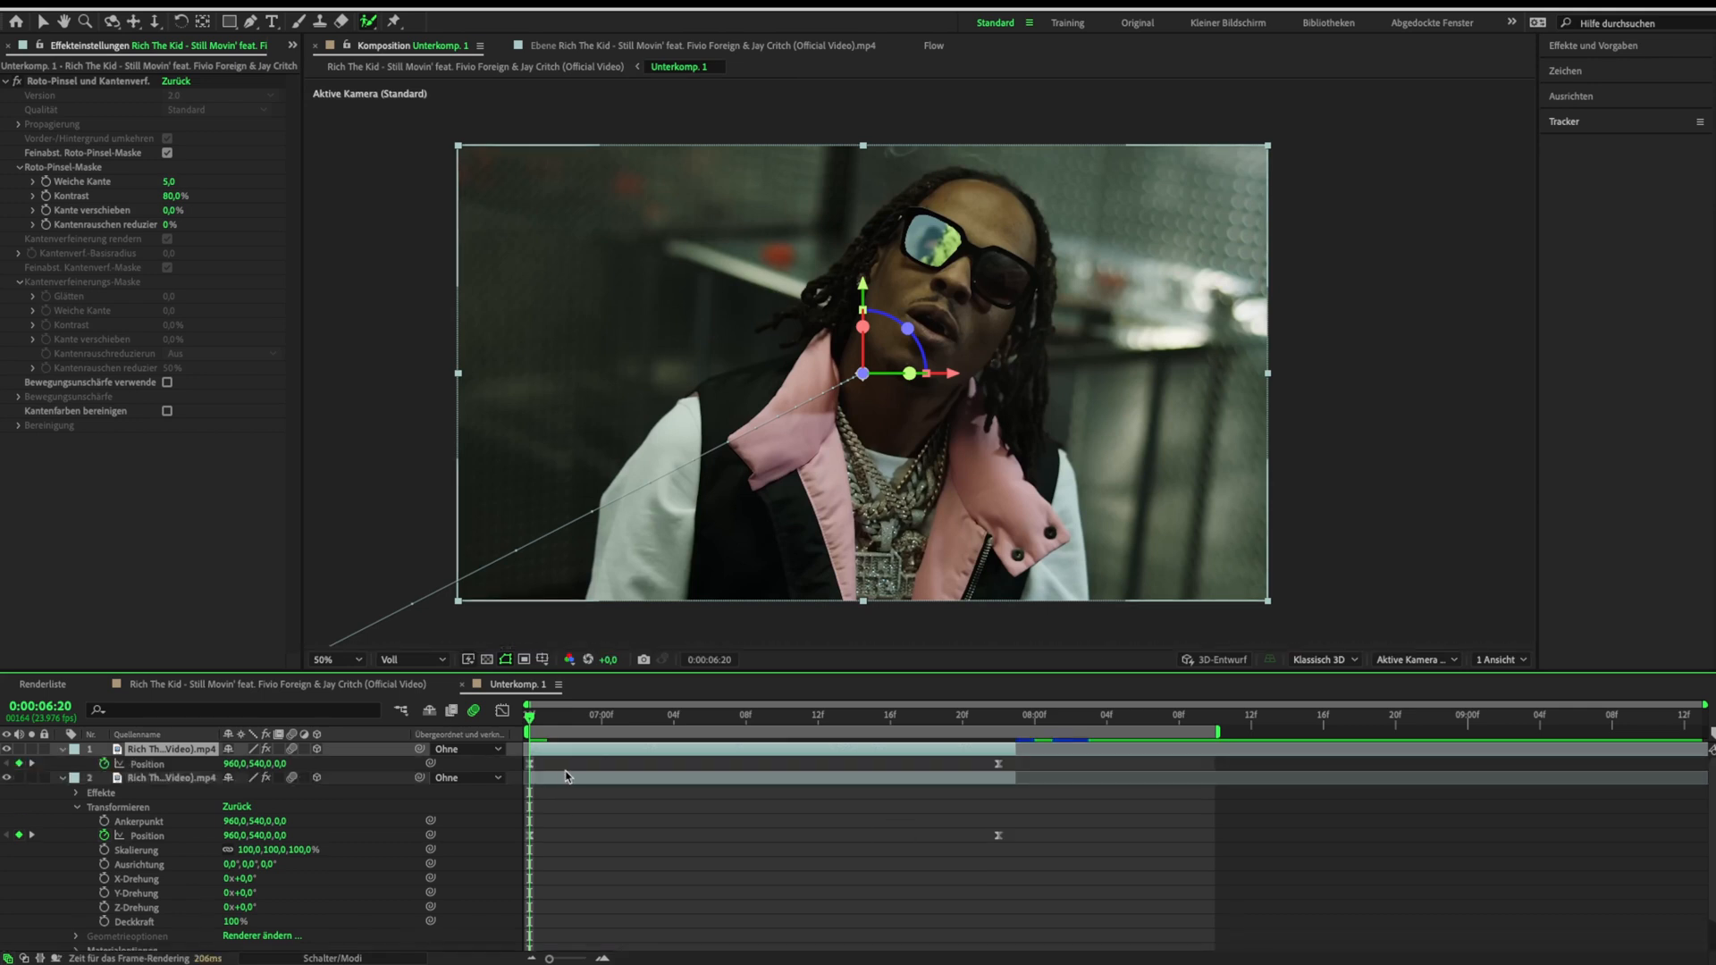
{"action": "left_click", "coordinate": [567, 763]}
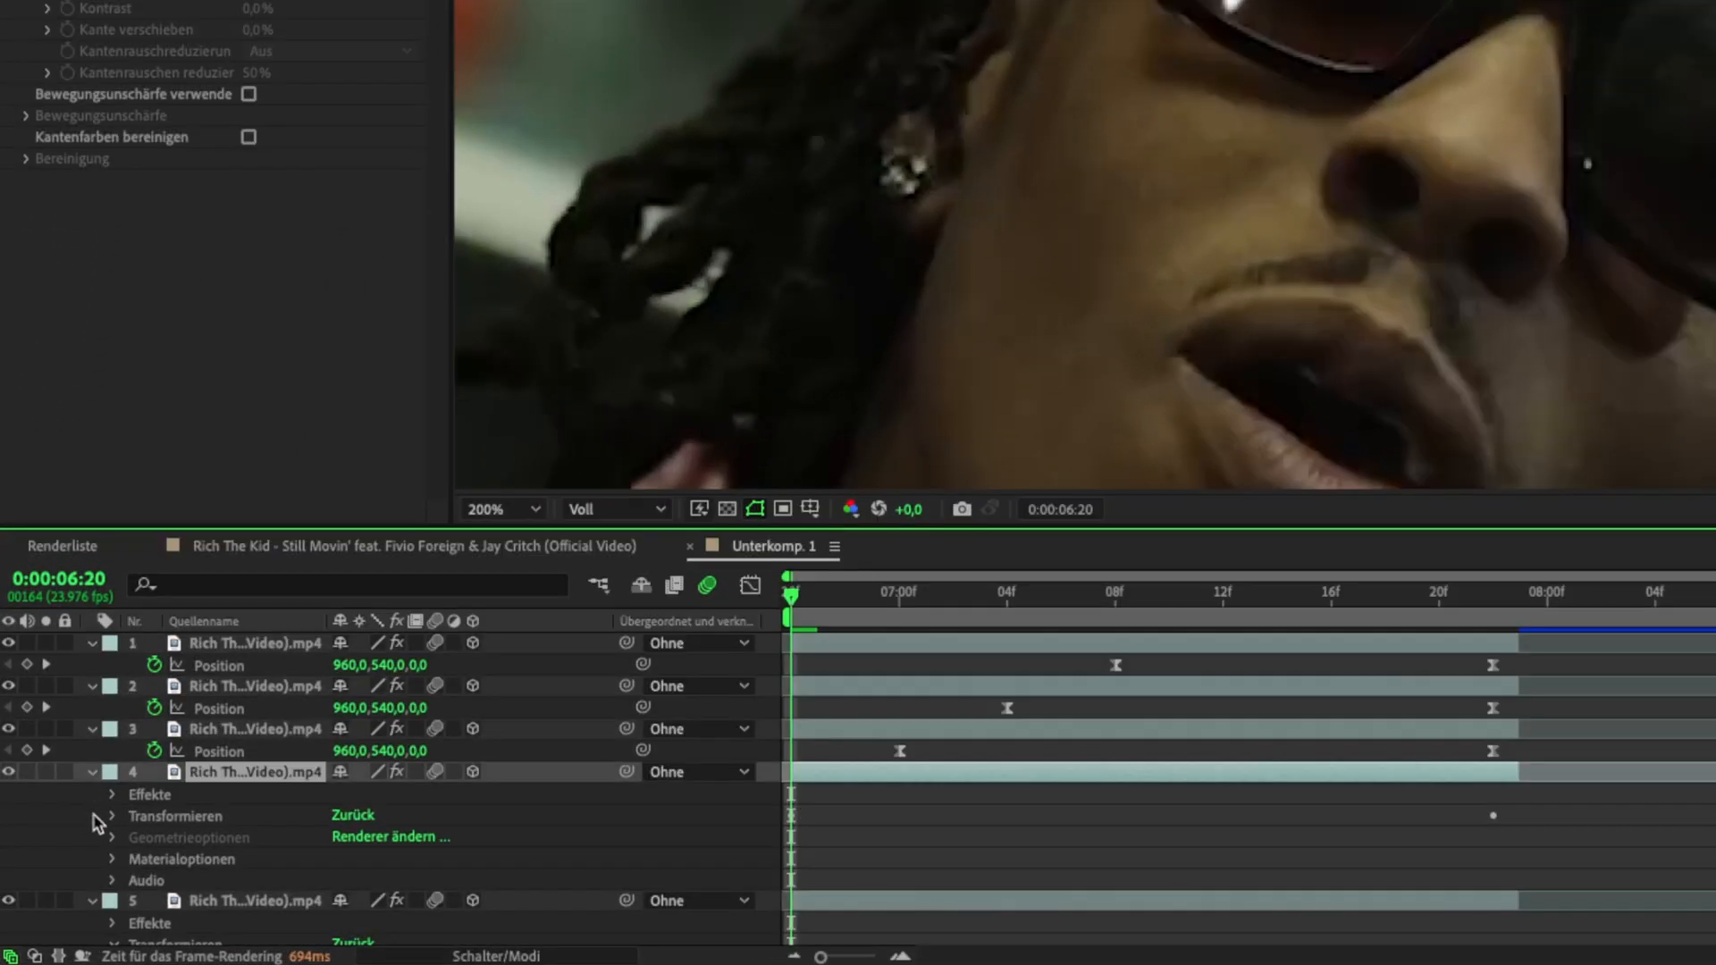
Reveal layer 4's transform properties to offset its position keyframes in the timeline
{"action": "left_click", "coordinate": [111, 815]}
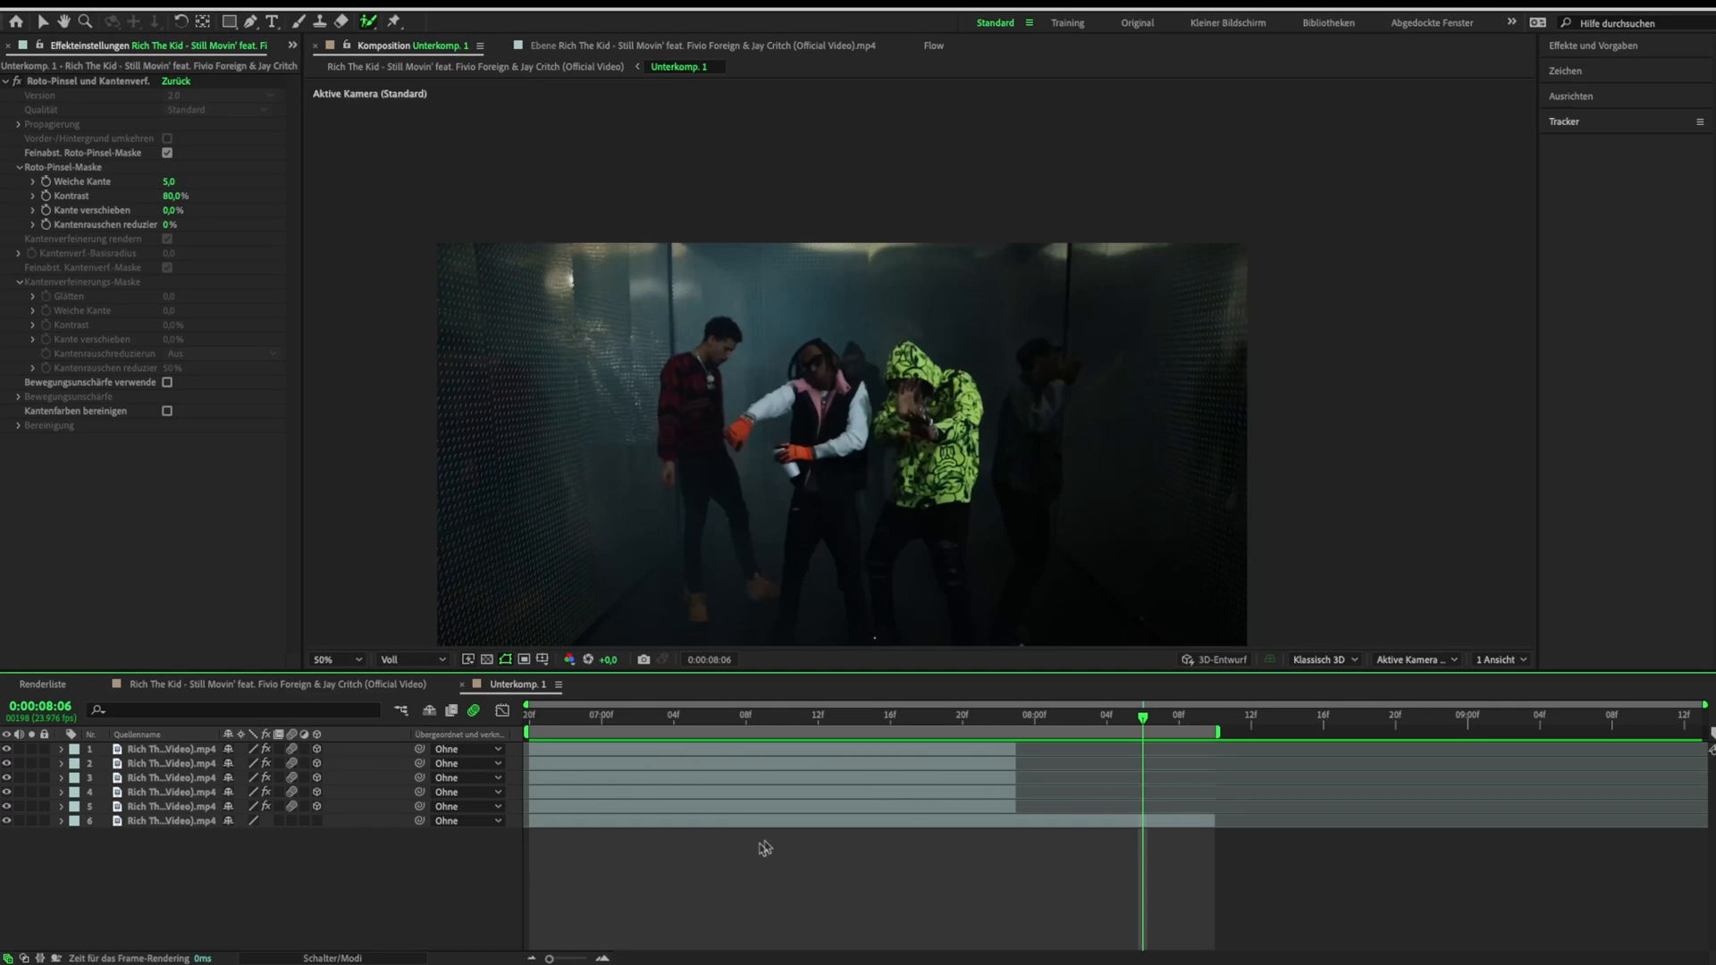
Drag the 3D bottom clip's Z position in the viewer so it starts far back in the scene
{"action": "left_click", "coordinate": [674, 717]}
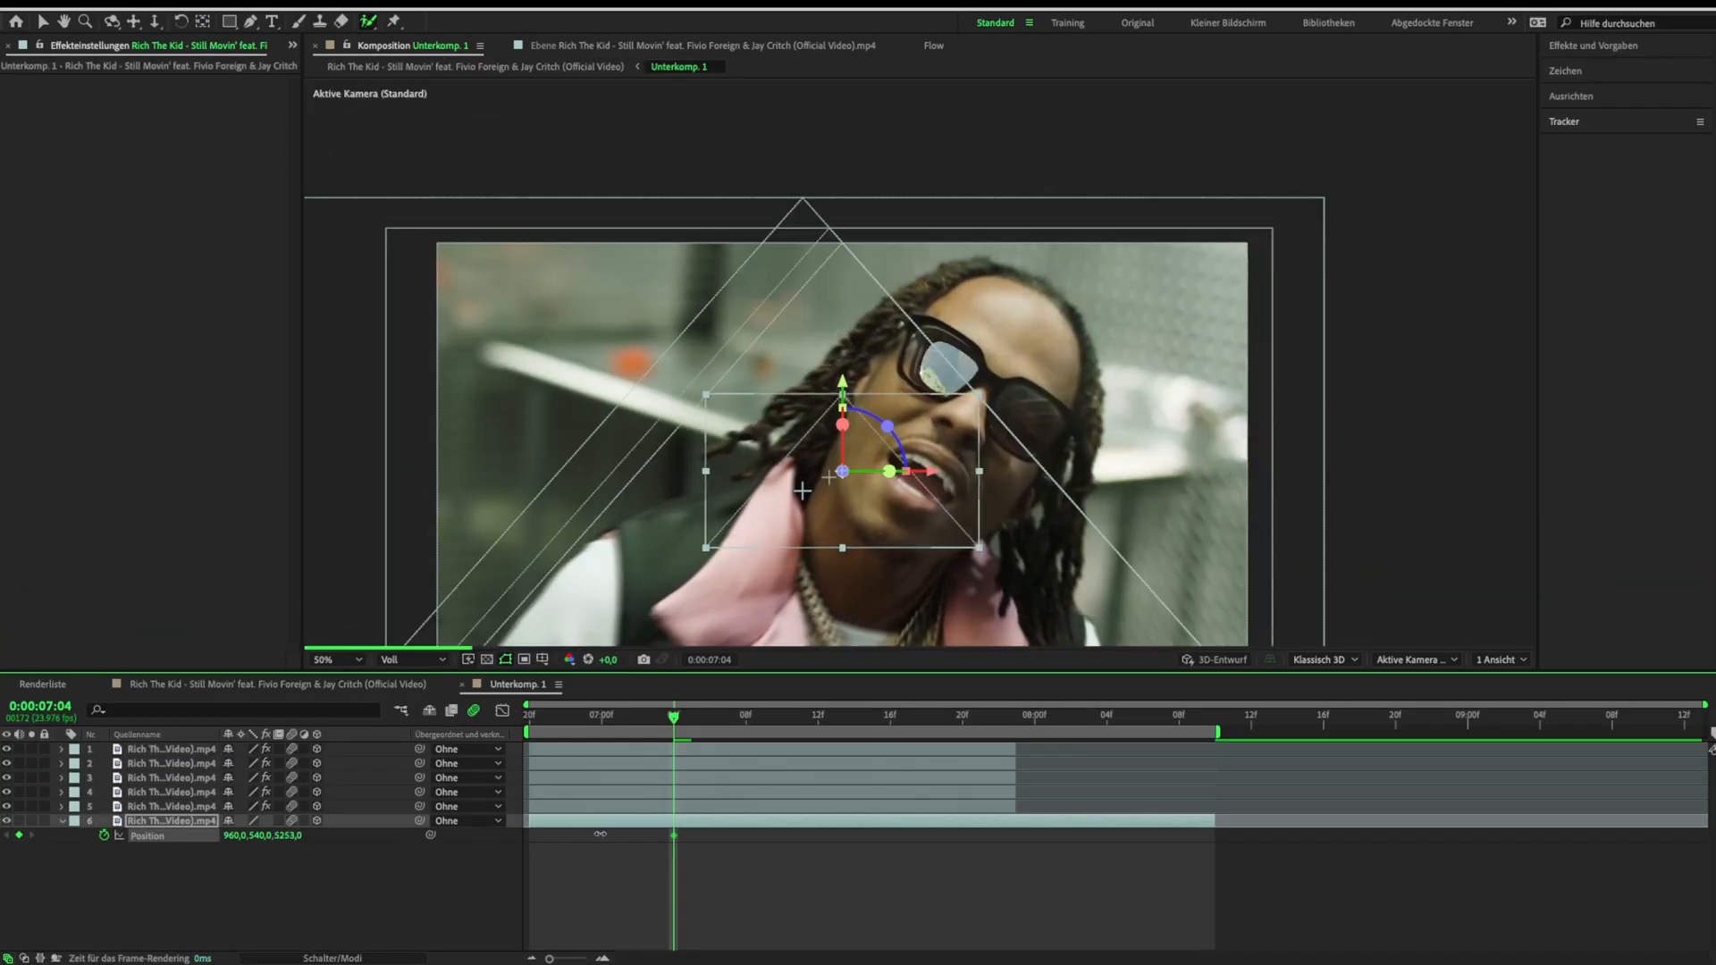
{"action": "left_click_drag", "start_coordinate": [841, 470], "coordinate": [944, 388]}
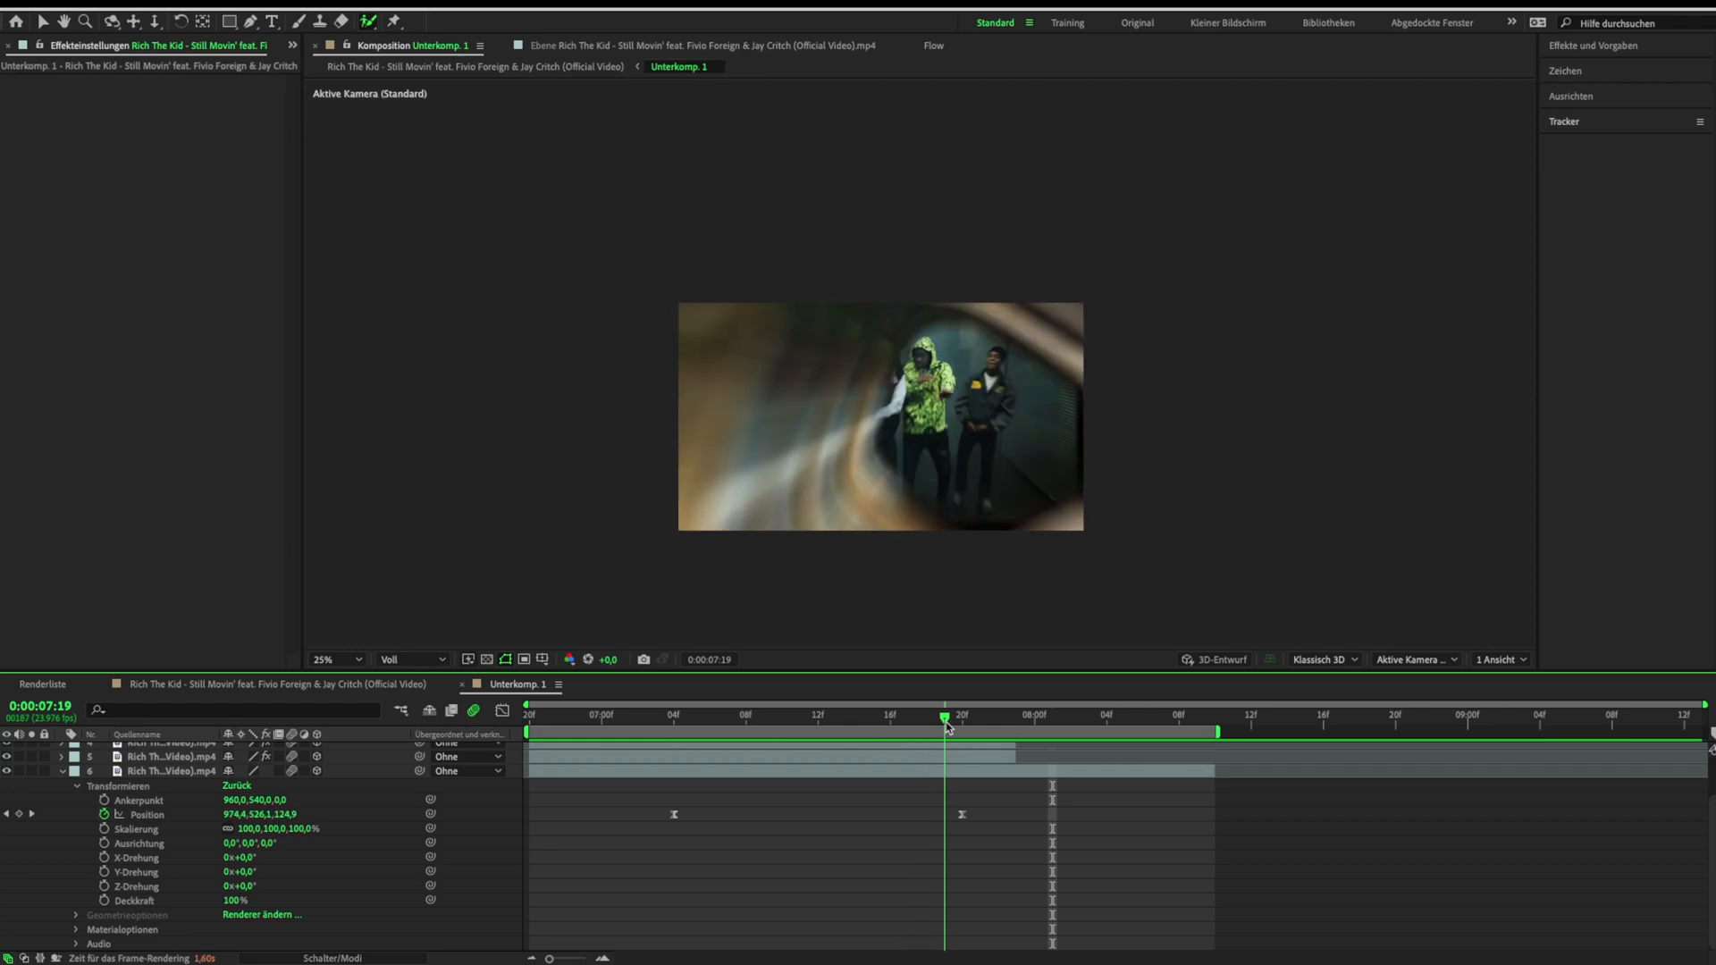
Apply Motion Tile to layer 6 and turn on Mirror Edges
{"action": "left_click", "coordinate": [170, 773]}
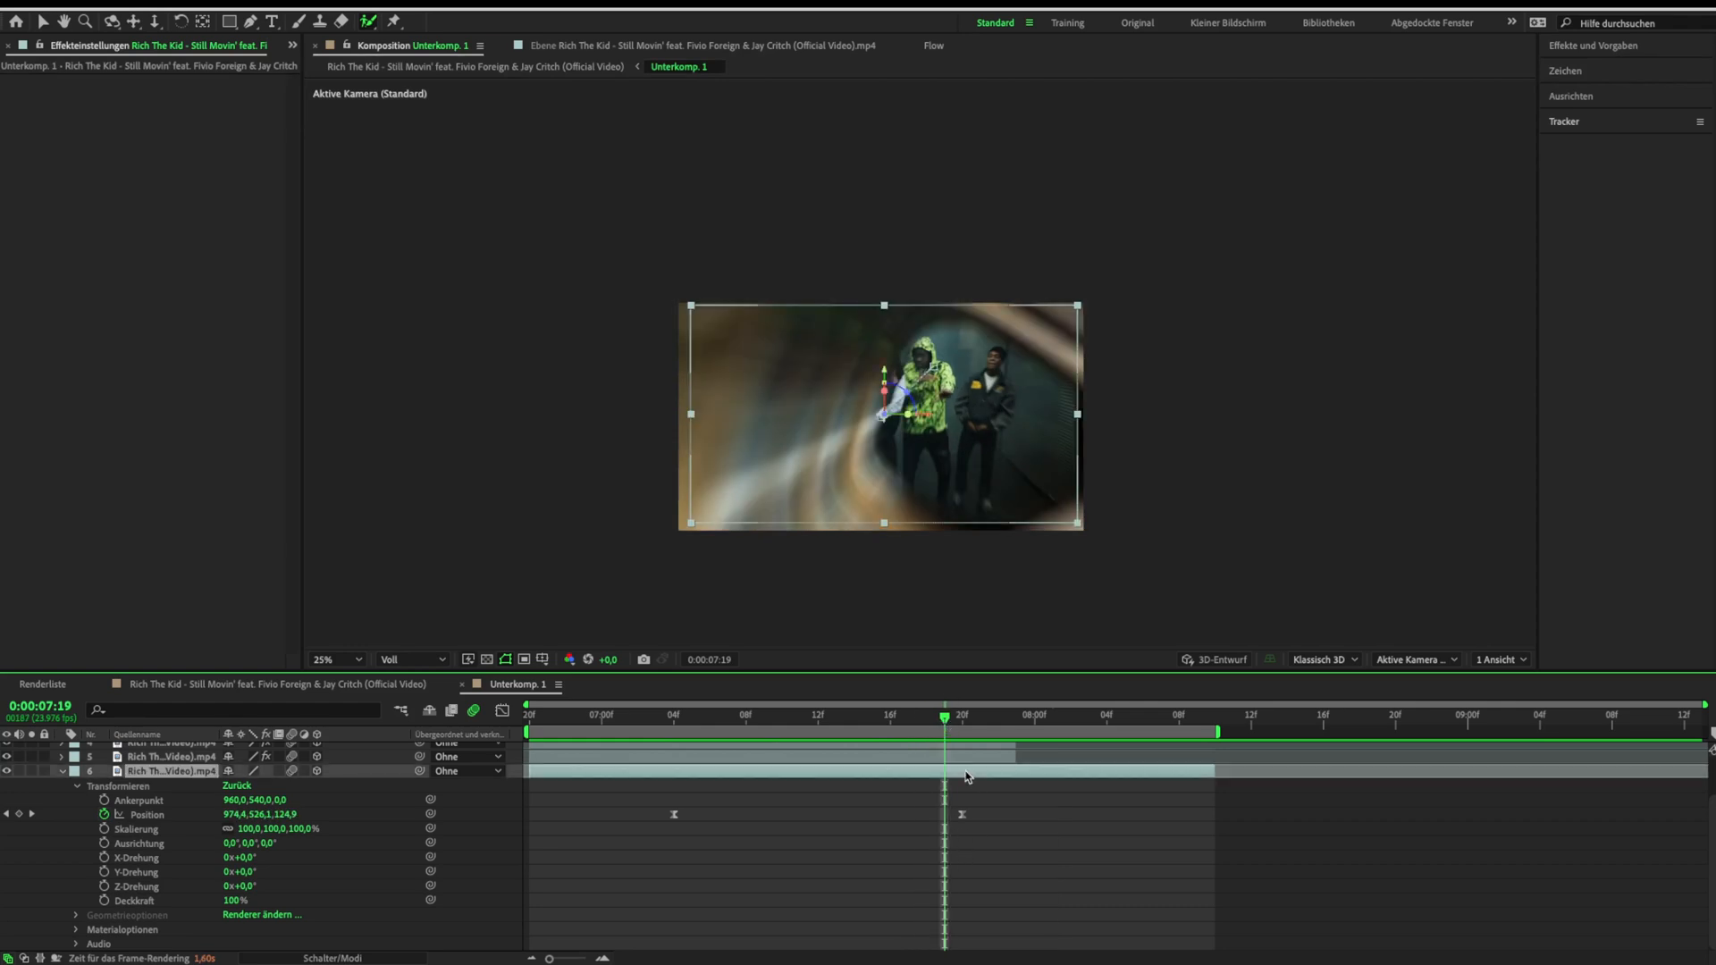
{"action": "type", "text": "moti"}
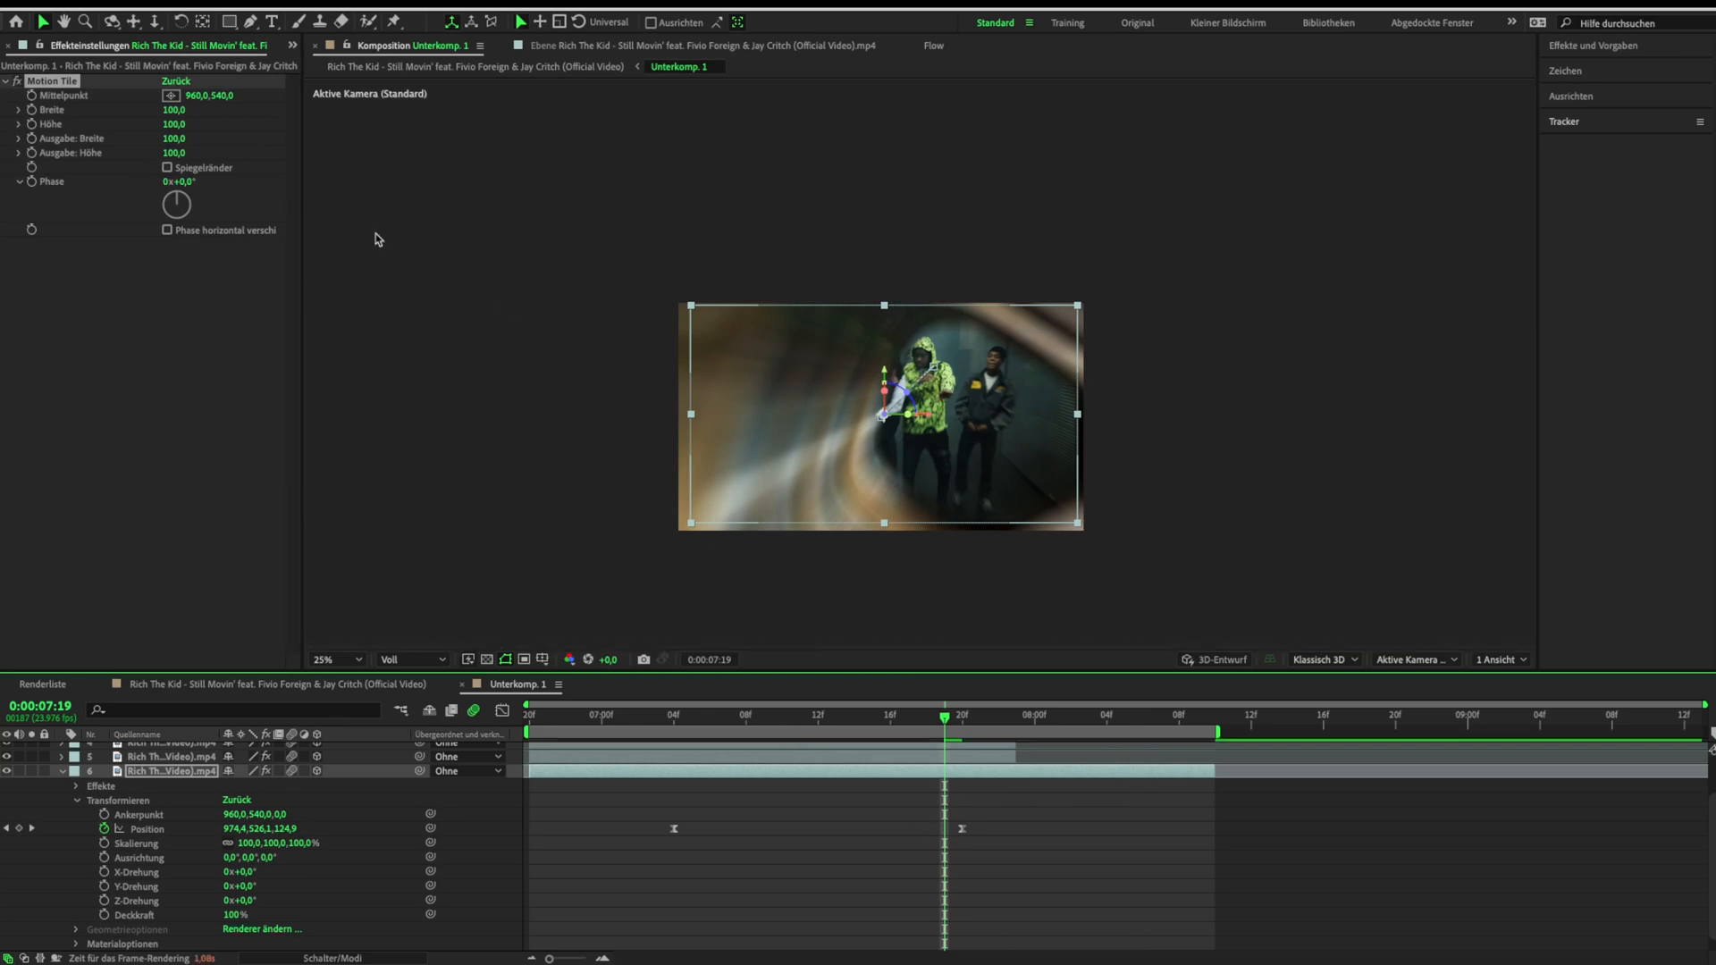
{"action": "left_click", "coordinate": [165, 168]}
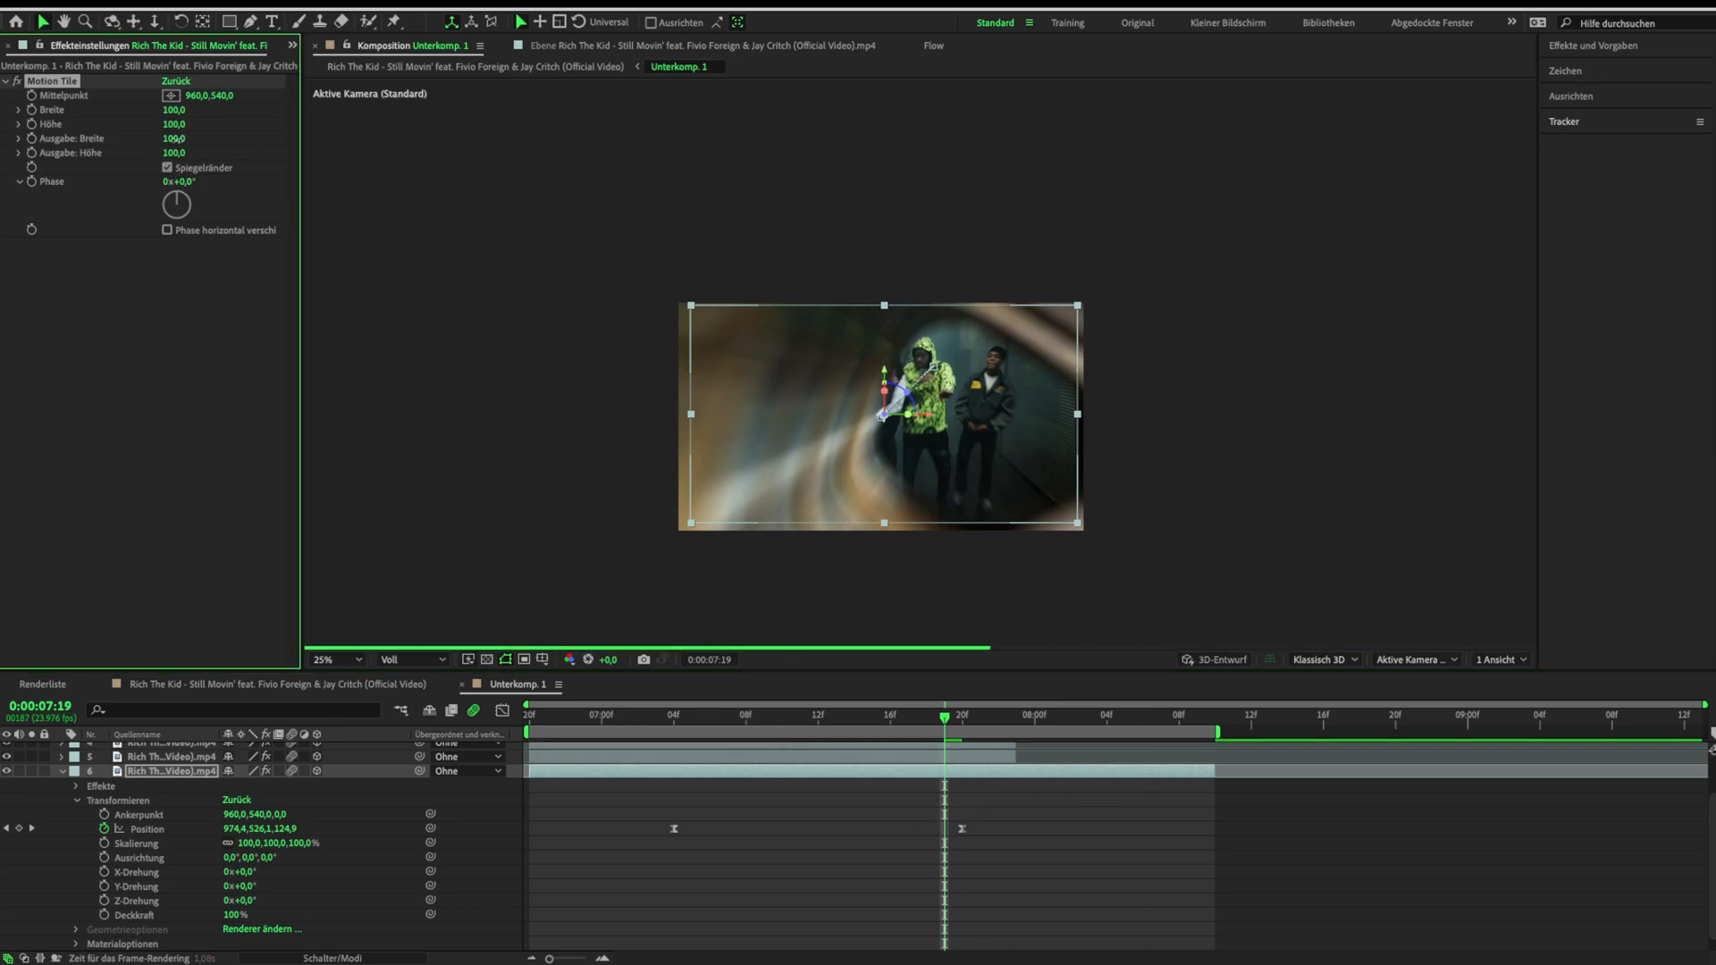